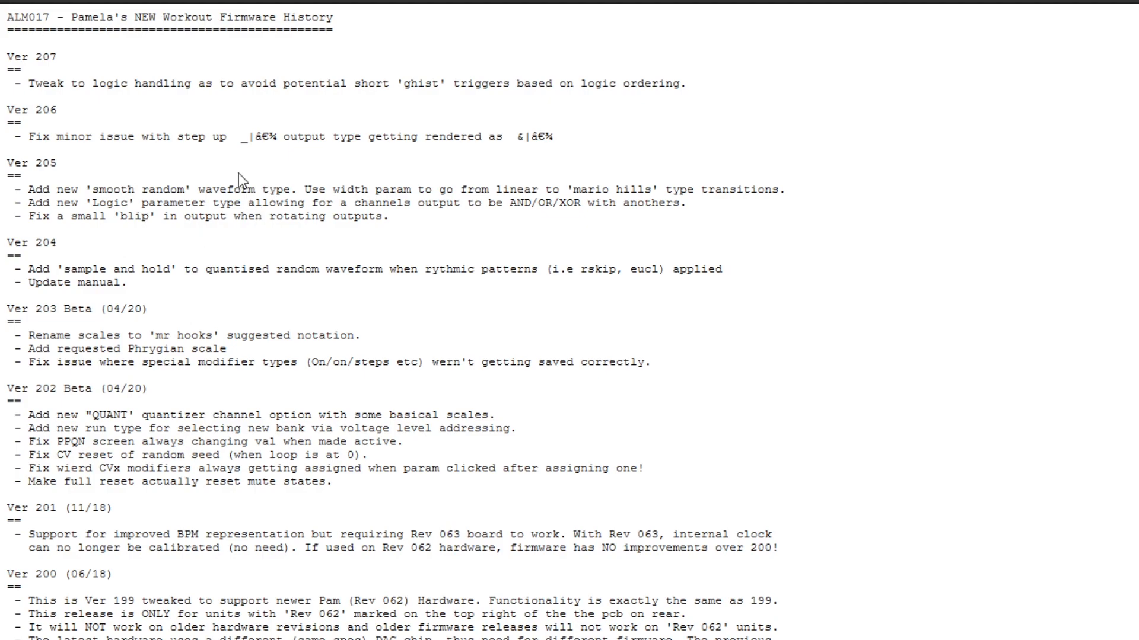
pyautogui.moveTo(323, 216)
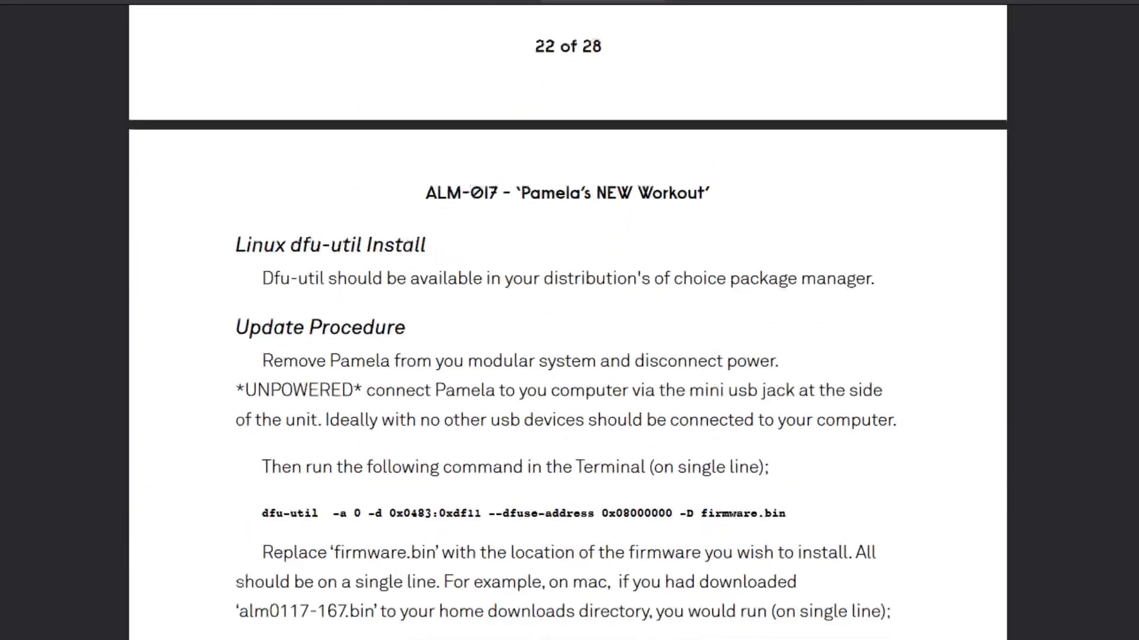
# Step: Reach the PAM FIRMWARE updates page from the manual's update instructions
pyautogui.scroll(-3)
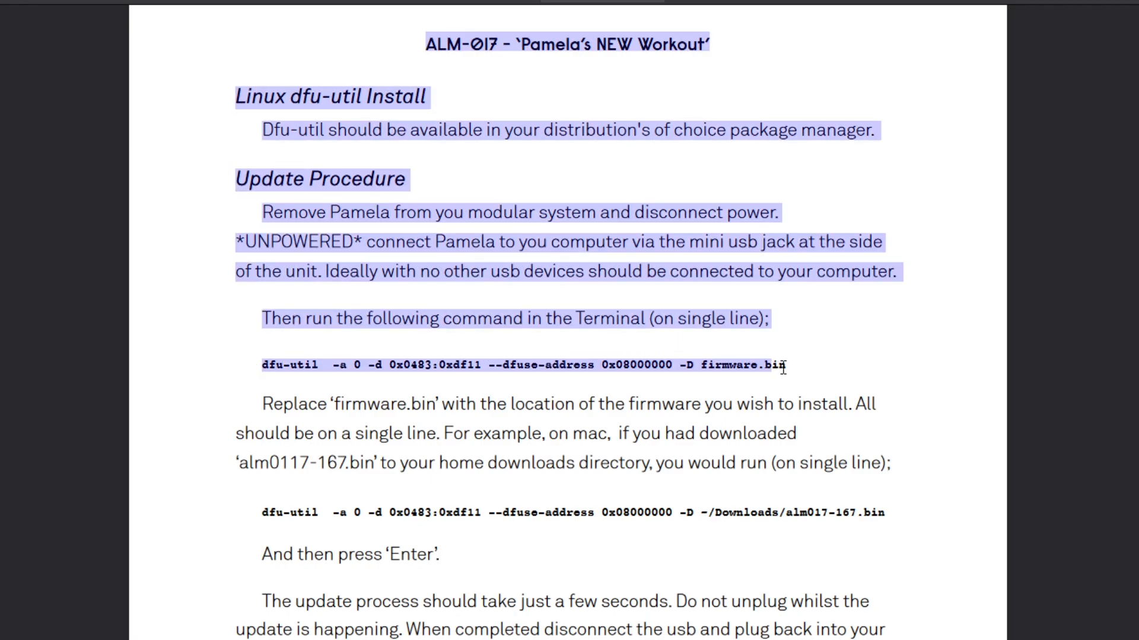
pyautogui.click(804, 377)
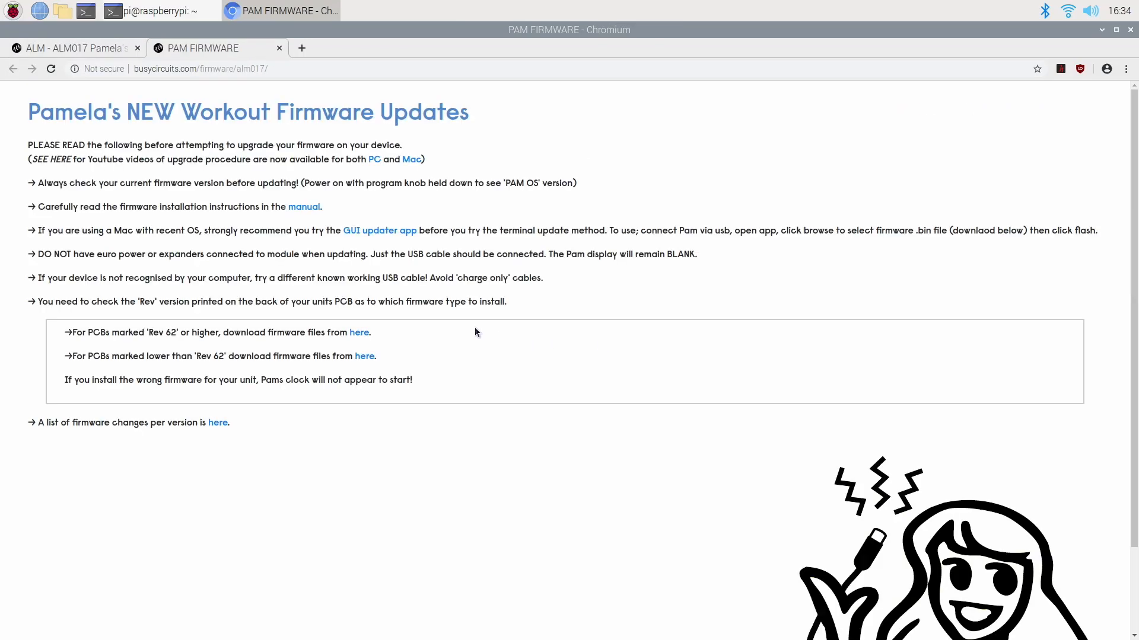
# Step: Bring the firmware manual's update procedure back into view from the firmware page
pyautogui.click(358, 332)
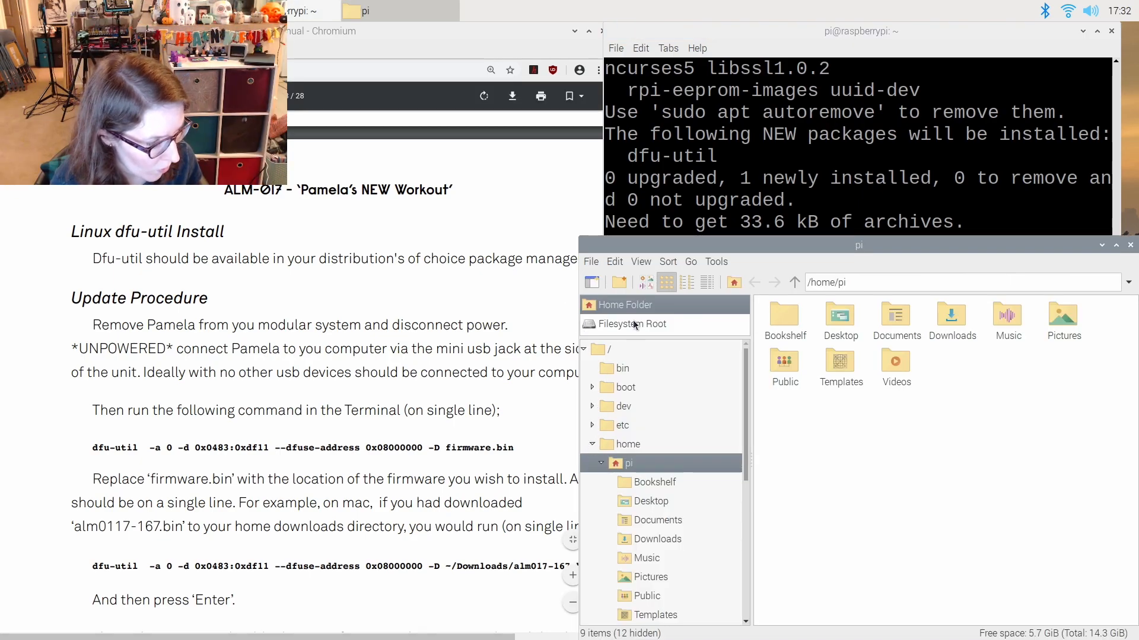
# Step: Browse from Filesystem Root to /home/pi/Downloads holding alm017-207.bin
pyautogui.click(632, 323)
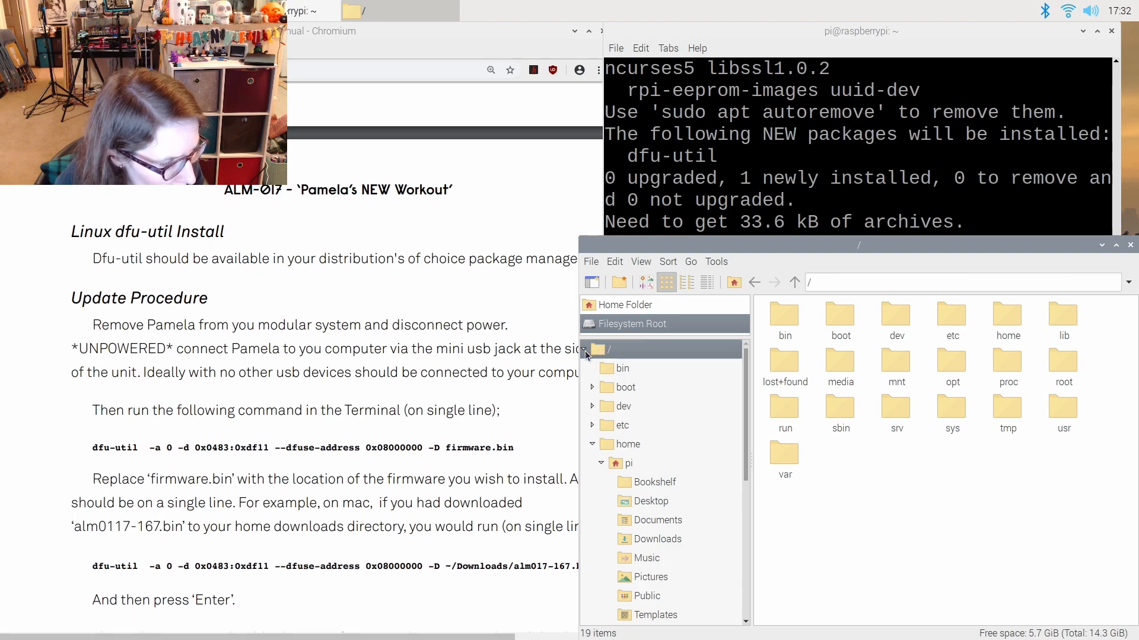
pyautogui.click(587, 349)
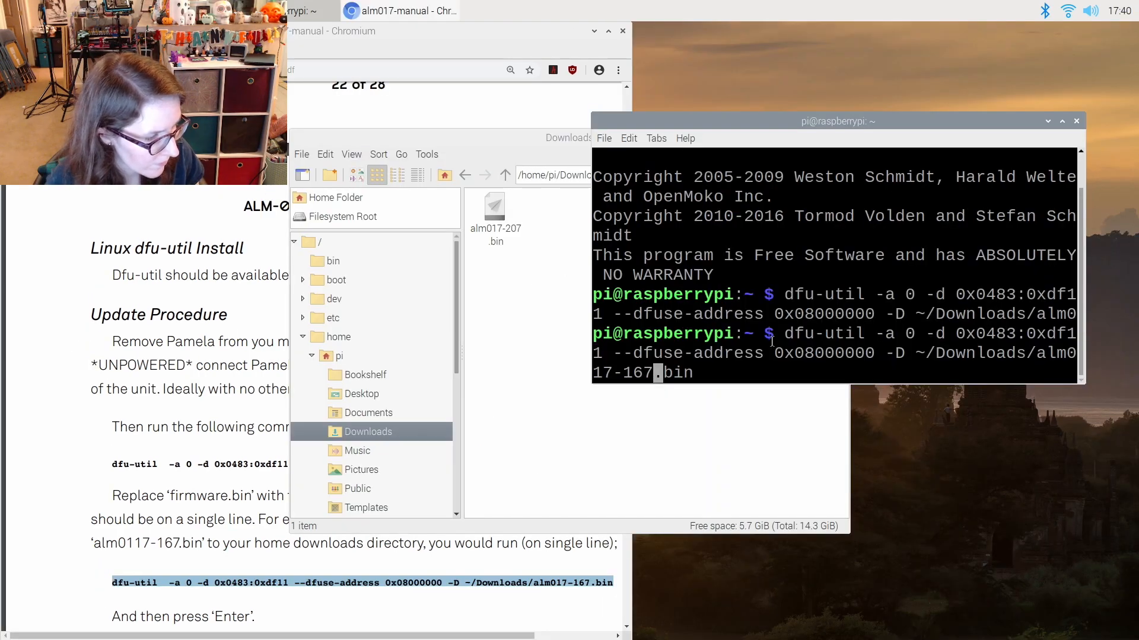
# Step: Change the command's firmware file to alm017-207.bin and run dfu-util to flash the module
pyautogui.press('BackSpace')
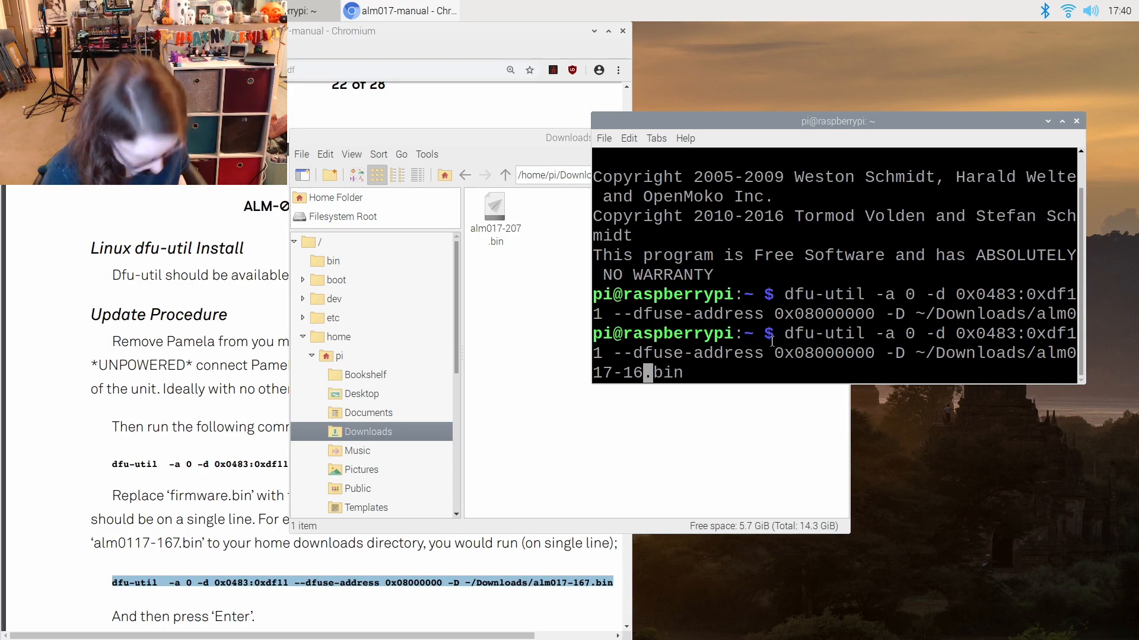
pyautogui.press('BackSpace')
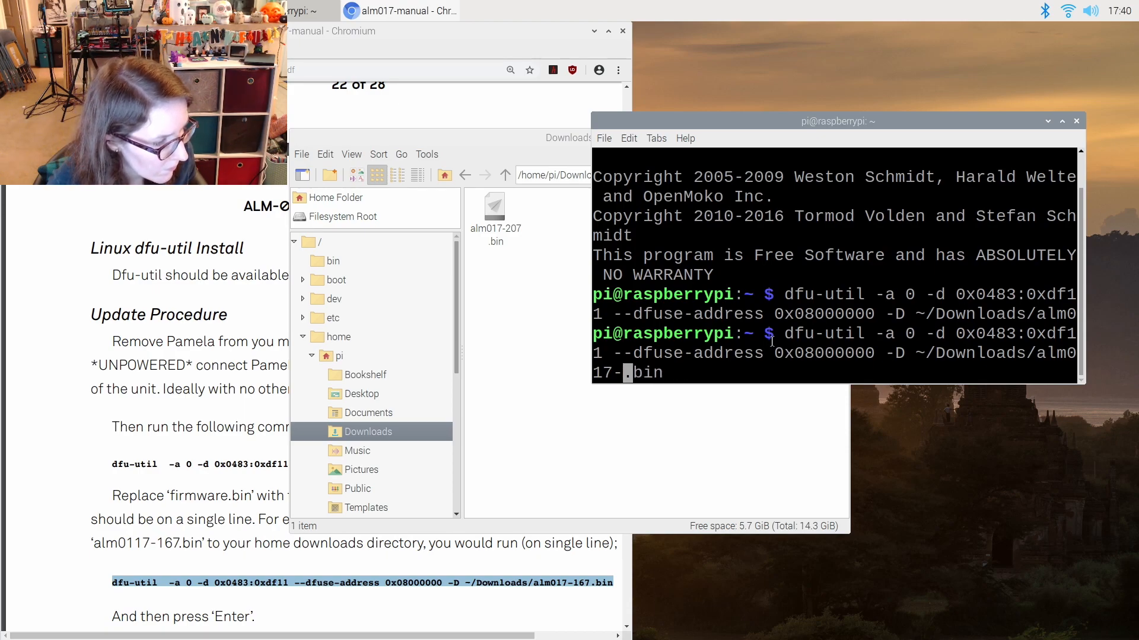
pyautogui.write('207')
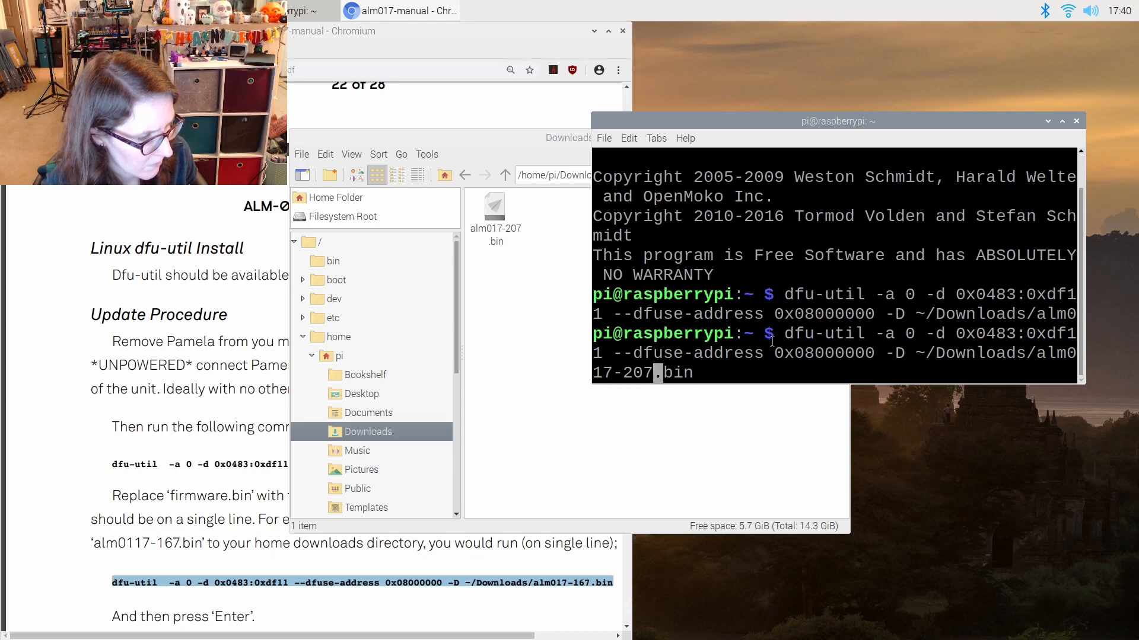
pyautogui.press('Return')
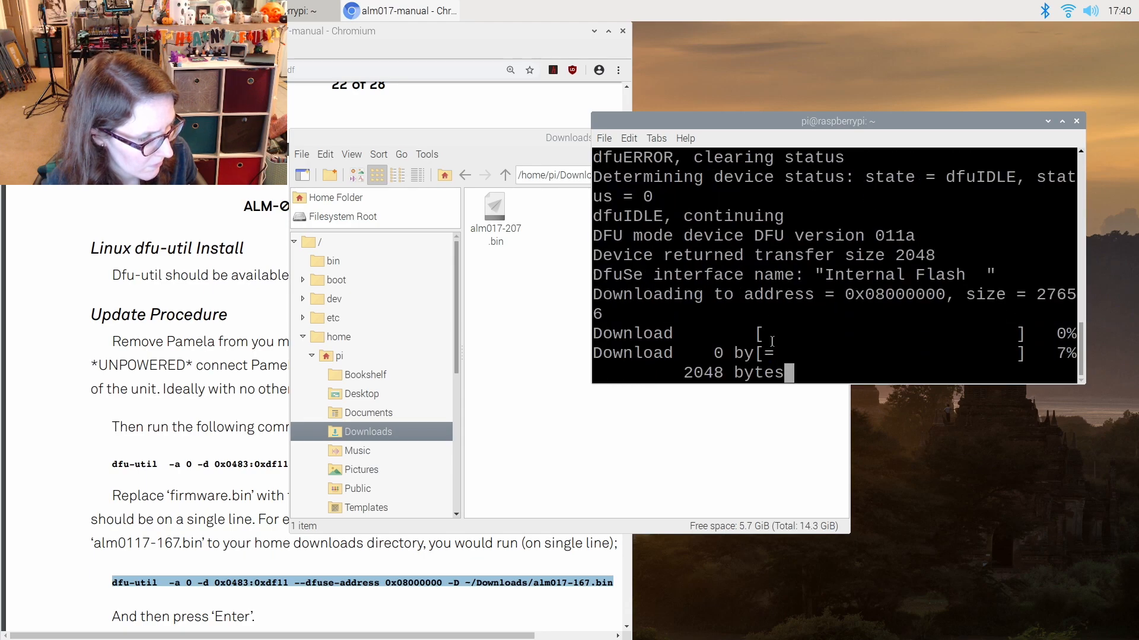